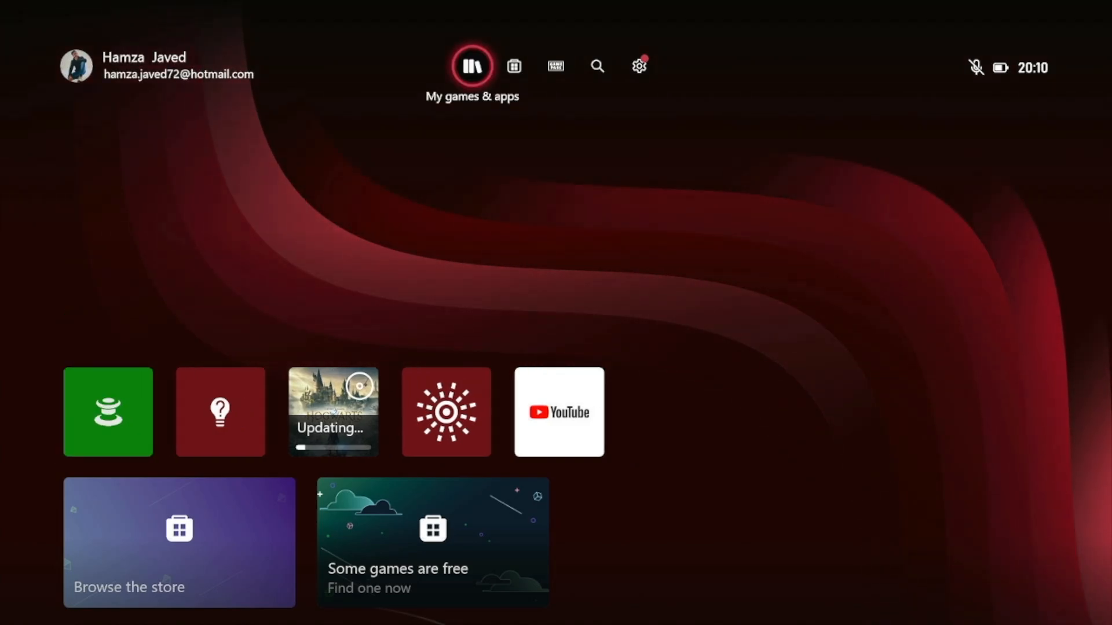
{"action": "mouse_move", "coordinate": [638, 66]}
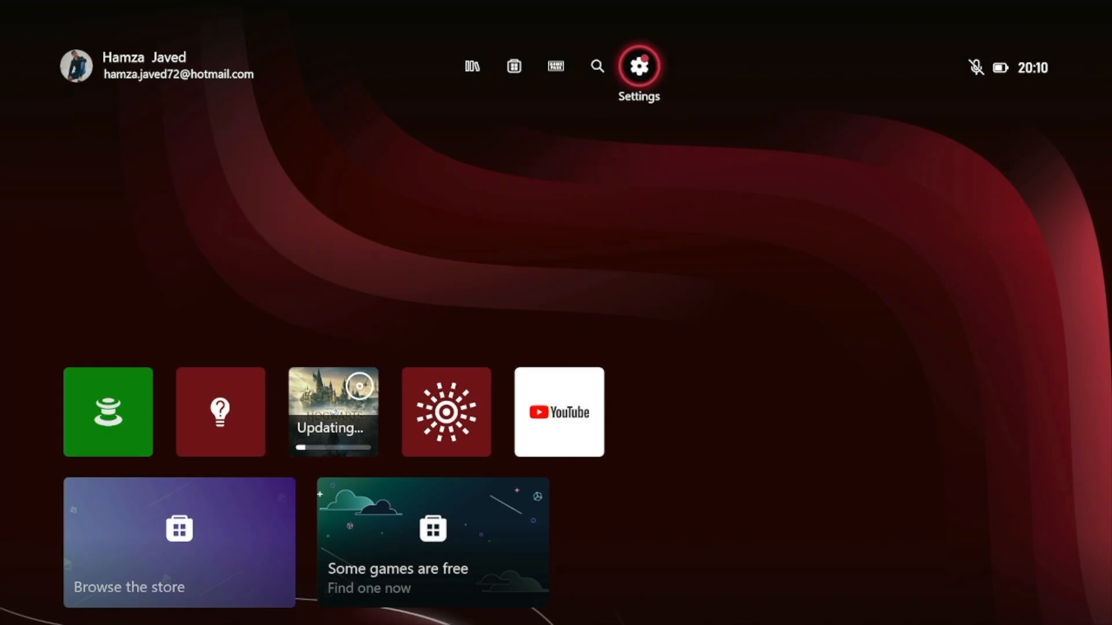
- Open Settings from the Settings gear on the dashboard's top bar
{"action": "left_click", "coordinate": [637, 66]}
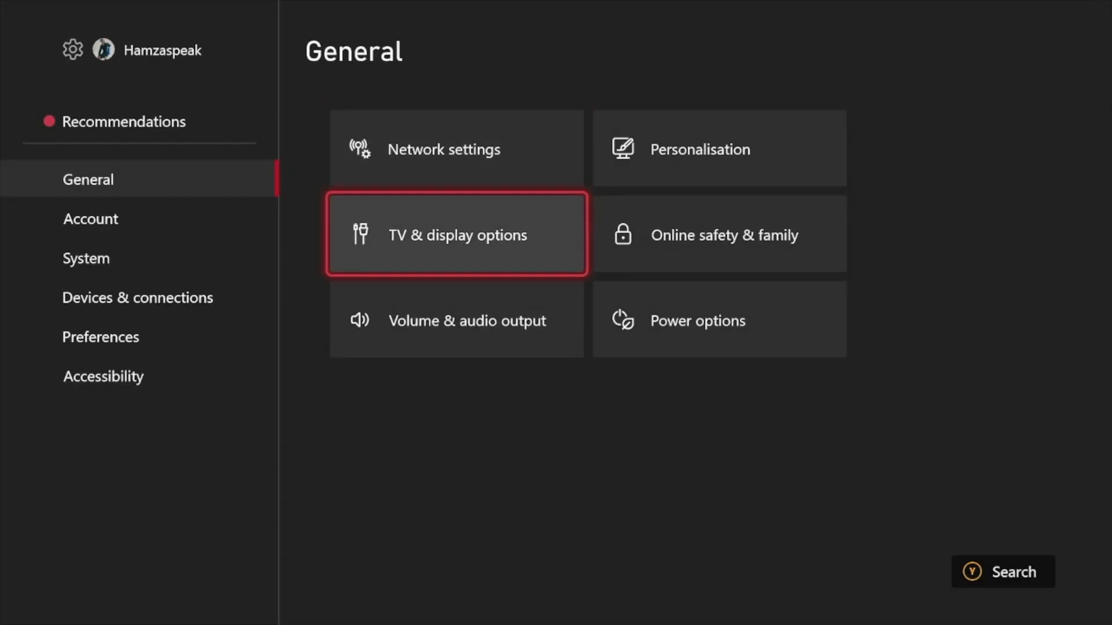
- Go through Network settings and Advanced settings to the IPv4 DNS settings page
{"action": "left_click", "coordinate": [443, 149]}
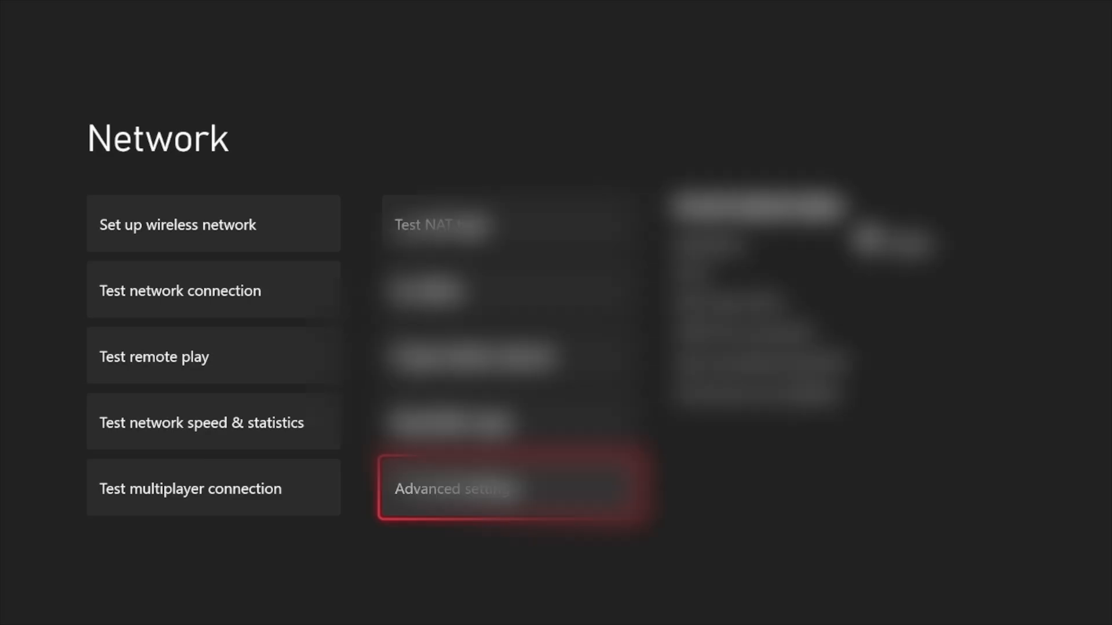
{"action": "left_click", "coordinate": [496, 489]}
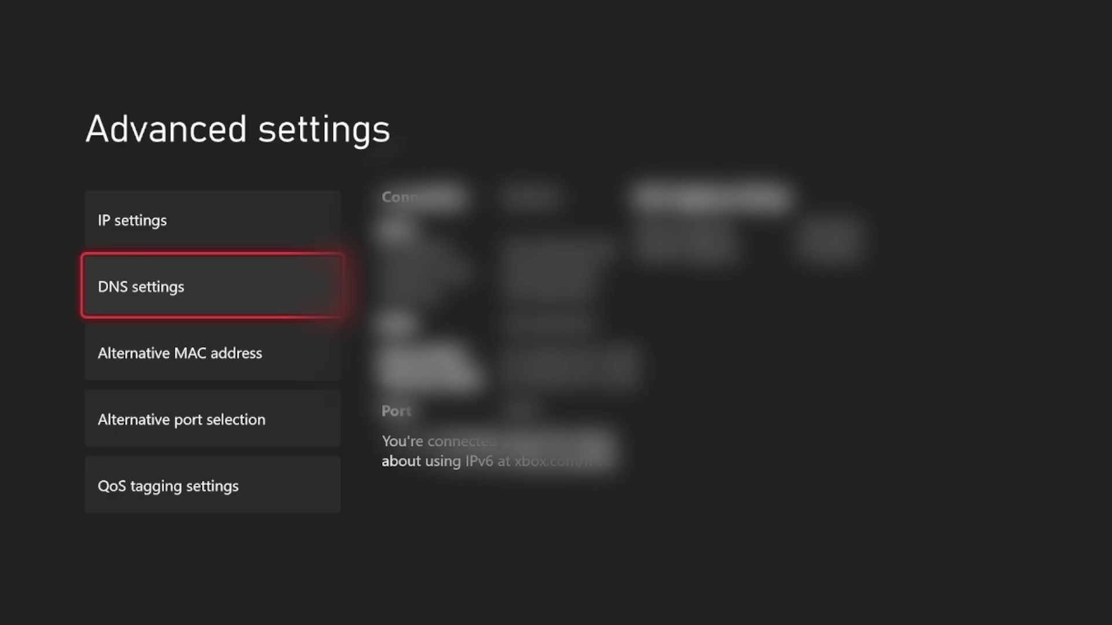
{"action": "left_click", "coordinate": [212, 287]}
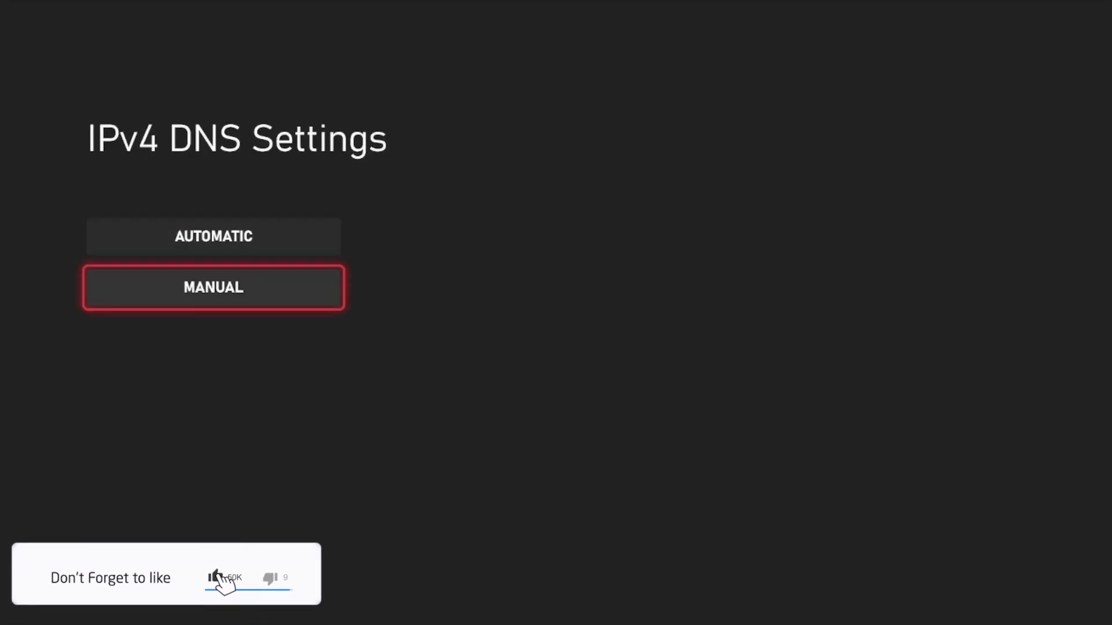
- Switch DNS to Manual and enter 8.8.8.8 as the primary IPv4 DNS
{"action": "left_click", "coordinate": [212, 287]}
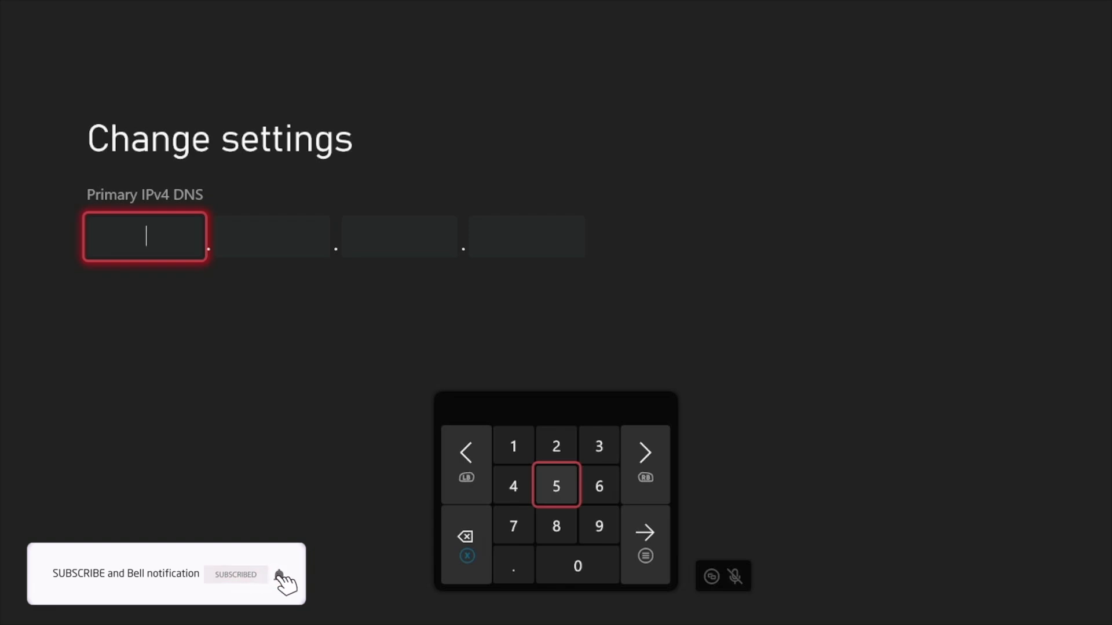
{"action": "left_click", "coordinate": [556, 526]}
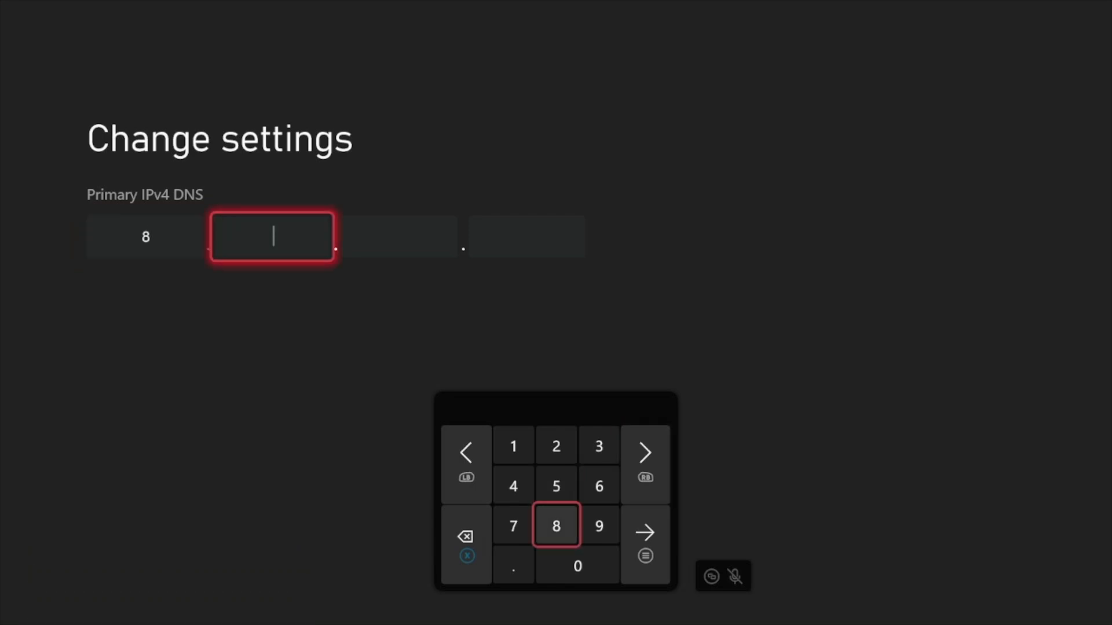
{"action": "left_click", "coordinate": [556, 526]}
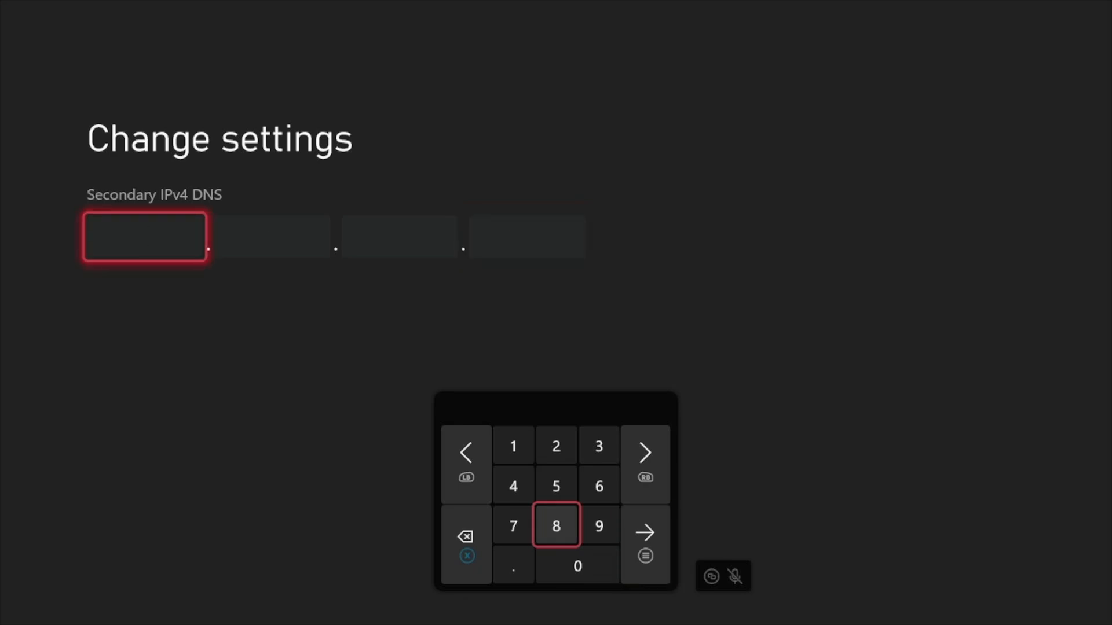
- Enter and confirm 8.8.4.4 as the secondary IPv4 DNS
{"action": "left_click", "coordinate": [555, 526]}
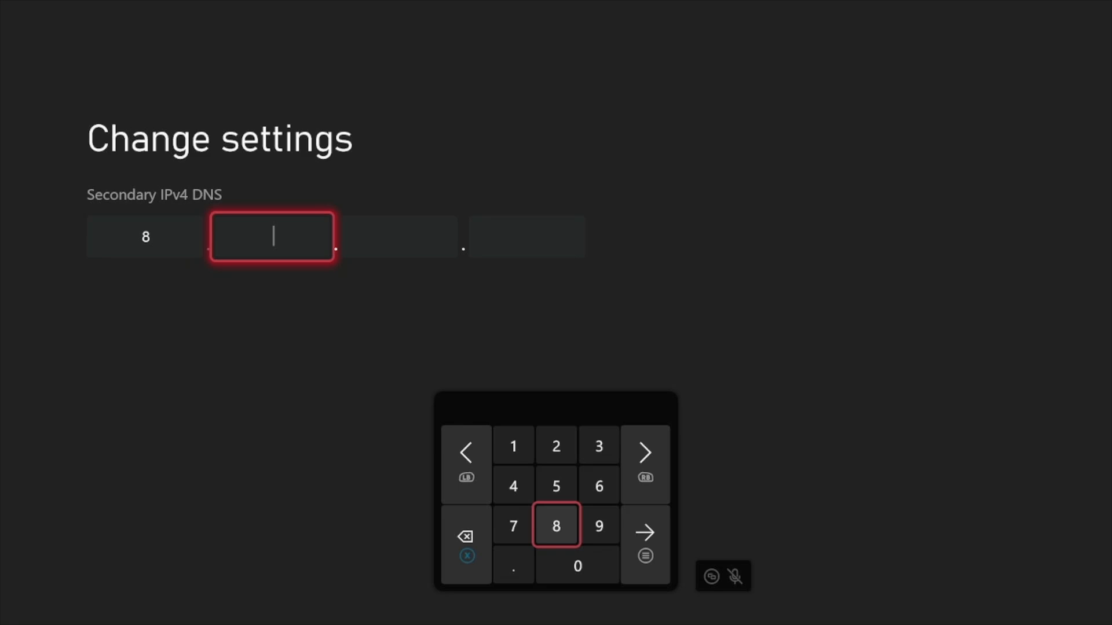
{"action": "left_click", "coordinate": [556, 526]}
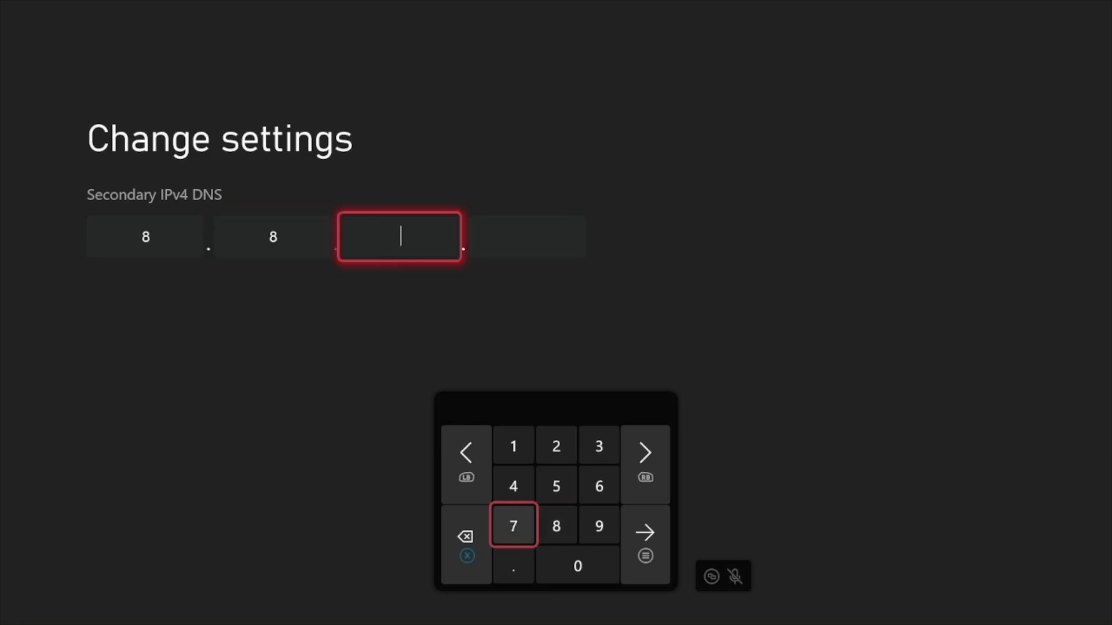
{"action": "left_click", "coordinate": [514, 526]}
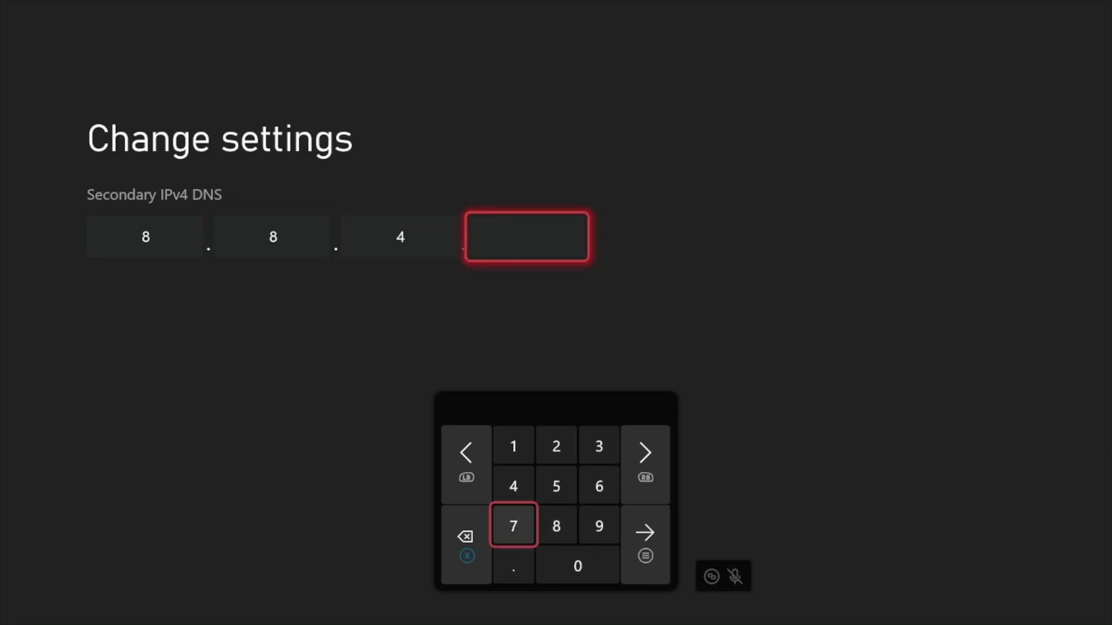
{"action": "left_click", "coordinate": [512, 486]}
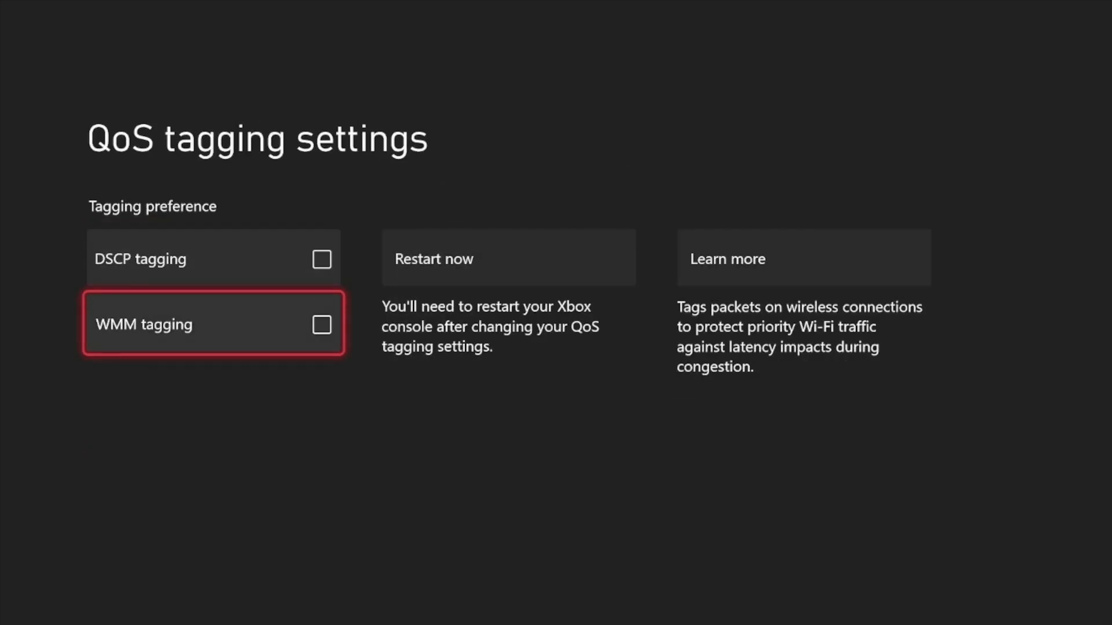
- Check the WMM tagging box on the QoS tagging settings page
{"action": "left_click", "coordinate": [320, 325]}
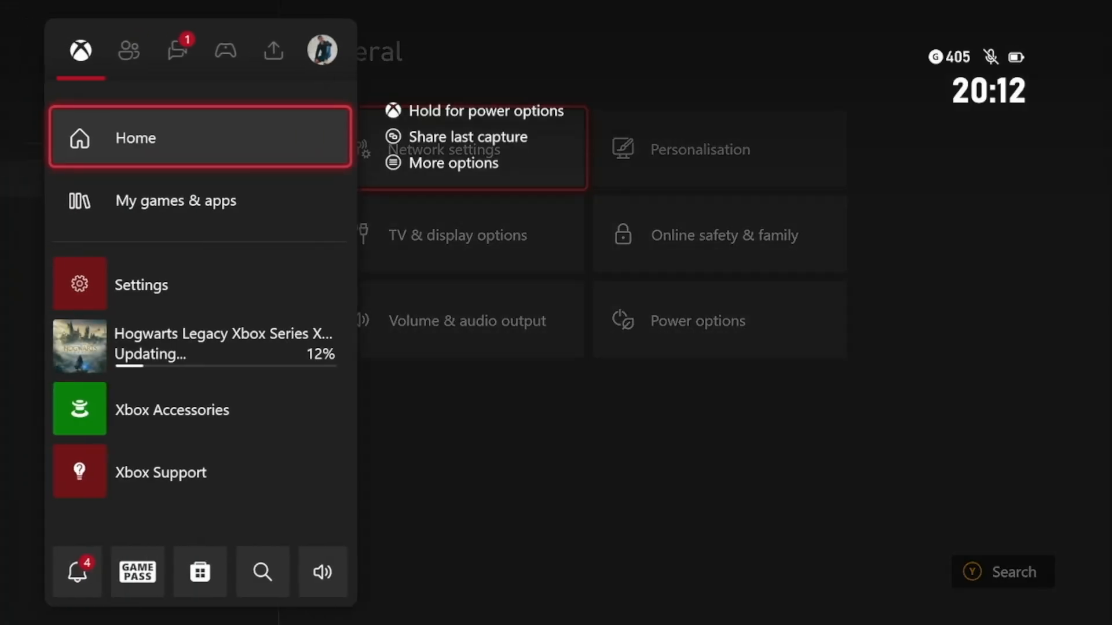
- Go Home from the guide, then choose Restart console from the power options
{"action": "left_click", "coordinate": [135, 138]}
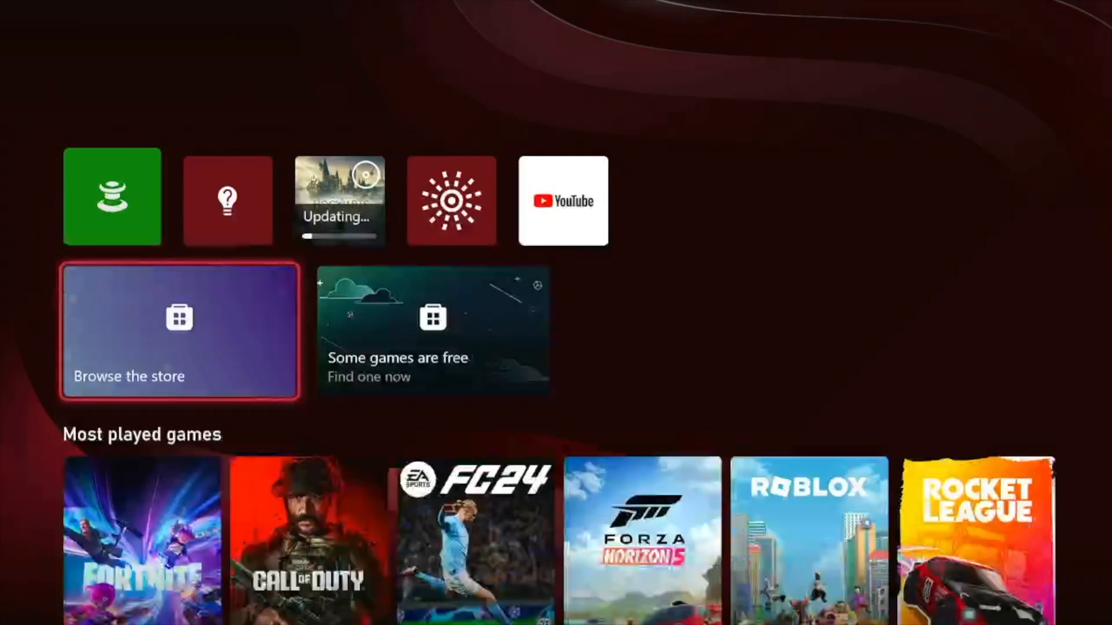
{"action": "scroll", "scroll_direction": "up", "scroll_amount": 3}
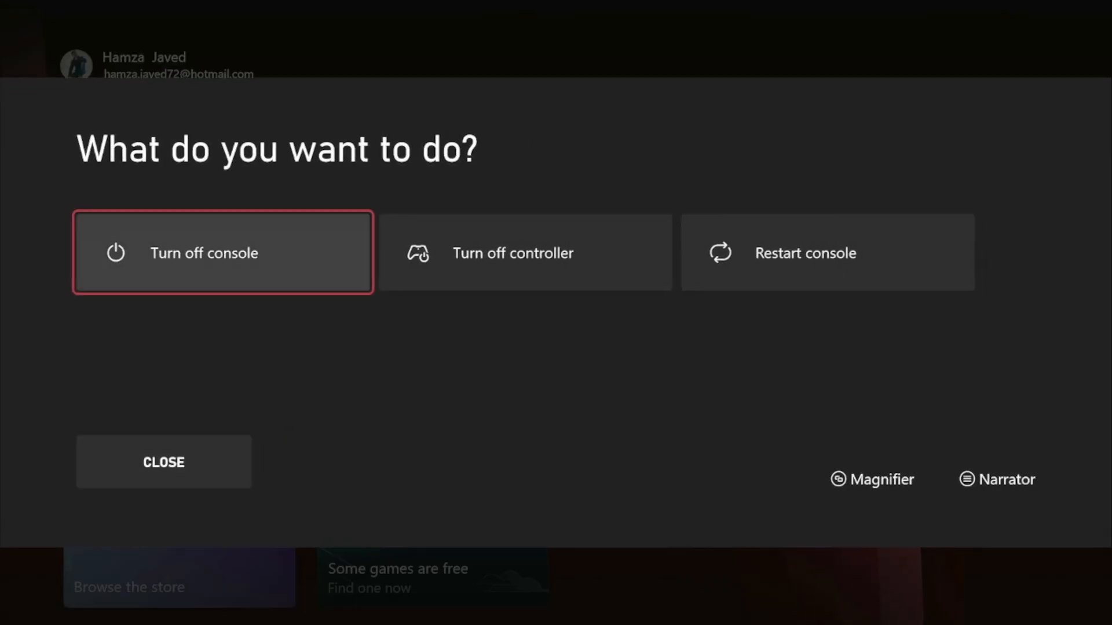
{"action": "left_click", "coordinate": [164, 462]}
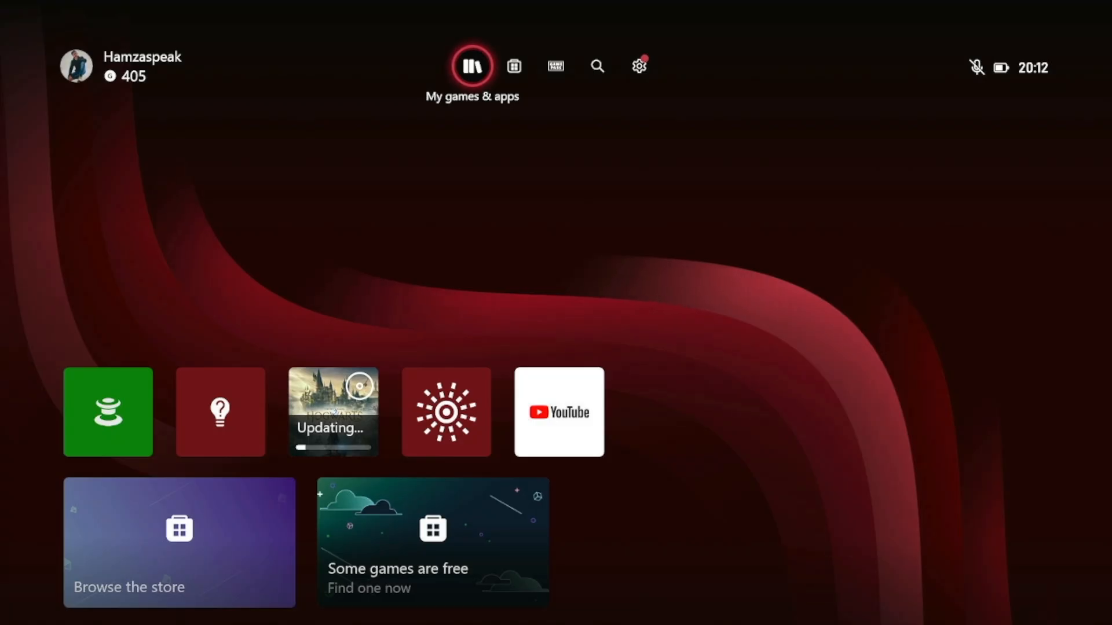
{"action": "scroll", "scroll_direction": "down", "scroll_amount": 3}
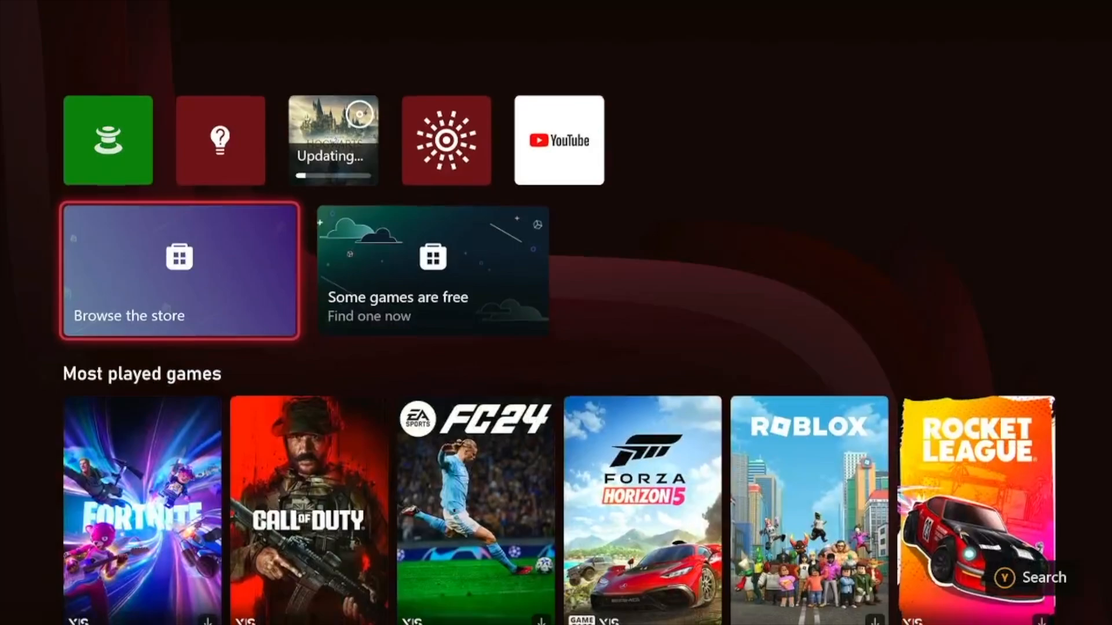
{"action": "scroll", "scroll_direction": "down", "scroll_amount": 3}
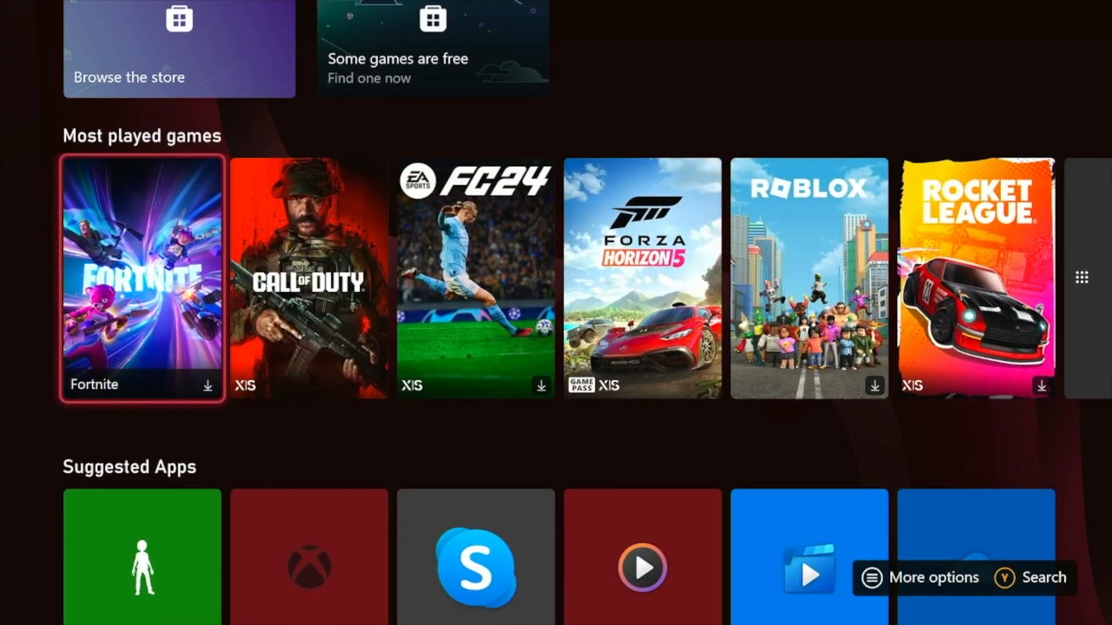